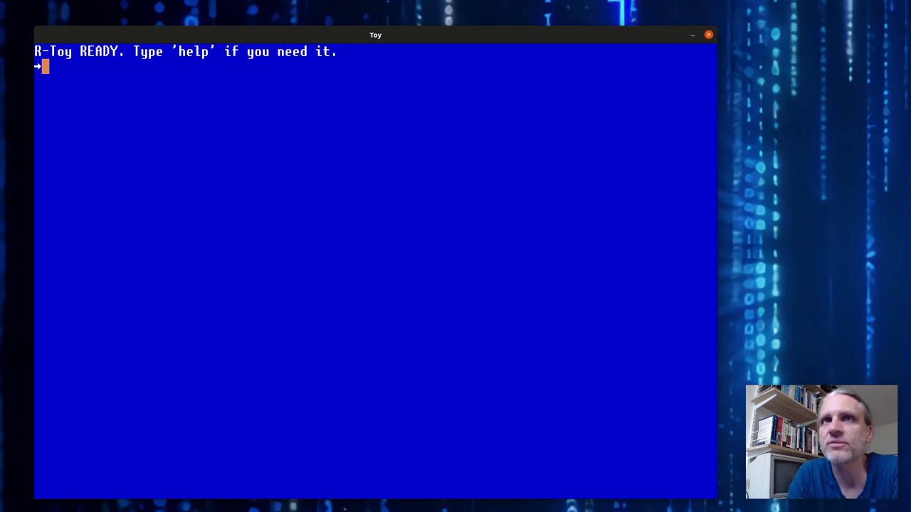
mouse_move(412, 121)
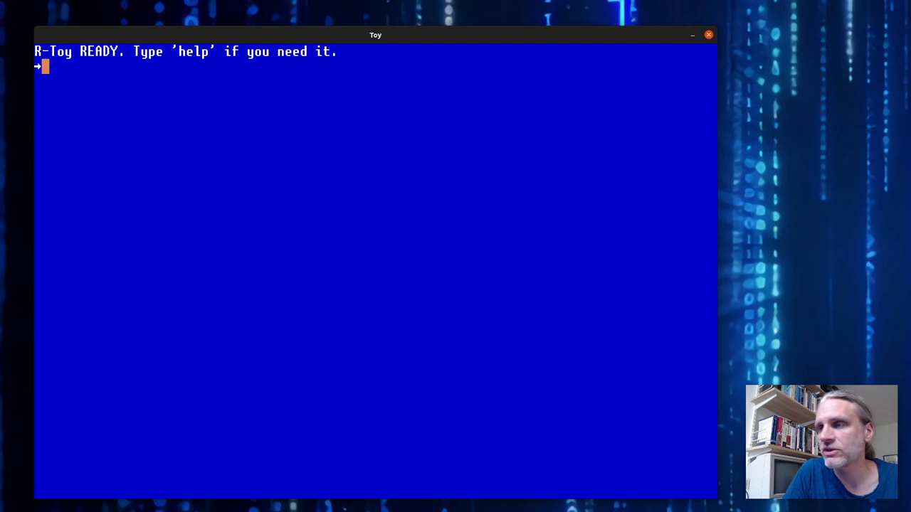
Run println "Hello" to print Hello, fixing the unterminated string error
text(pri)
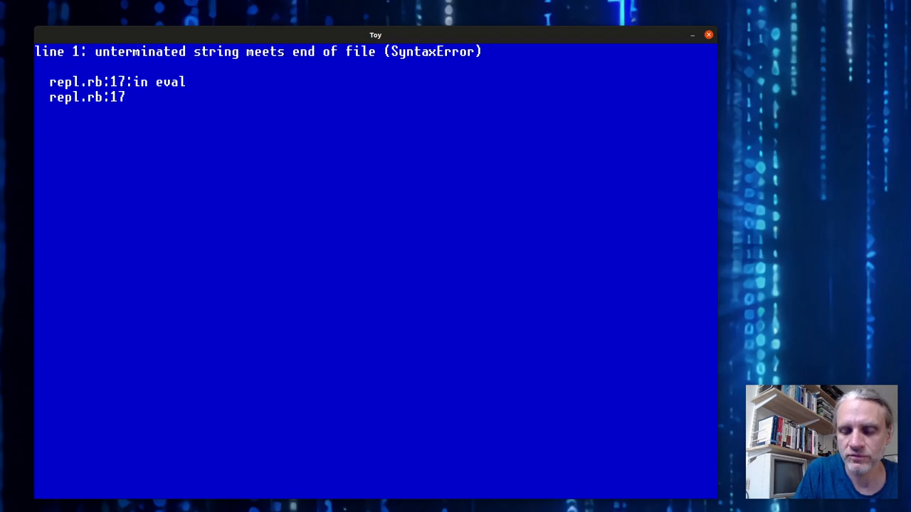
text(println "Hello)
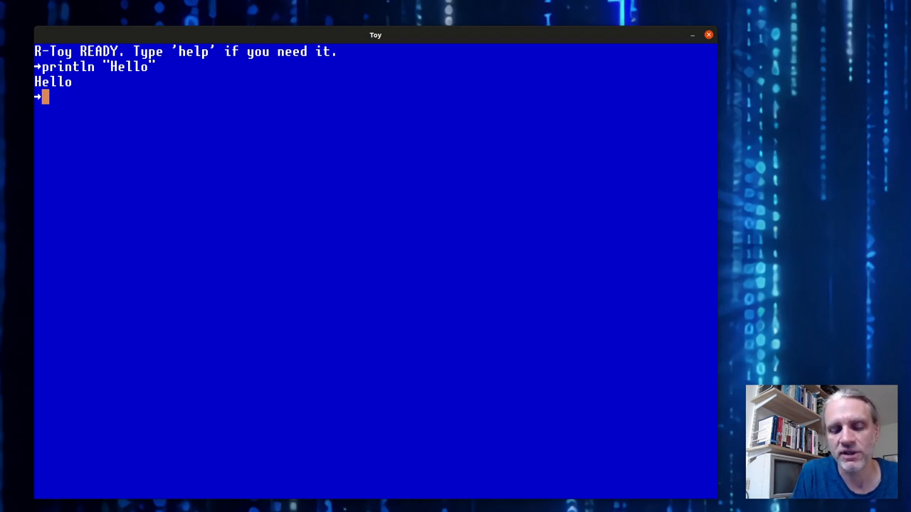
Draw Hello on screen with text 10,10,"Hello", then reset to the empty READY prompt
text(text 10)
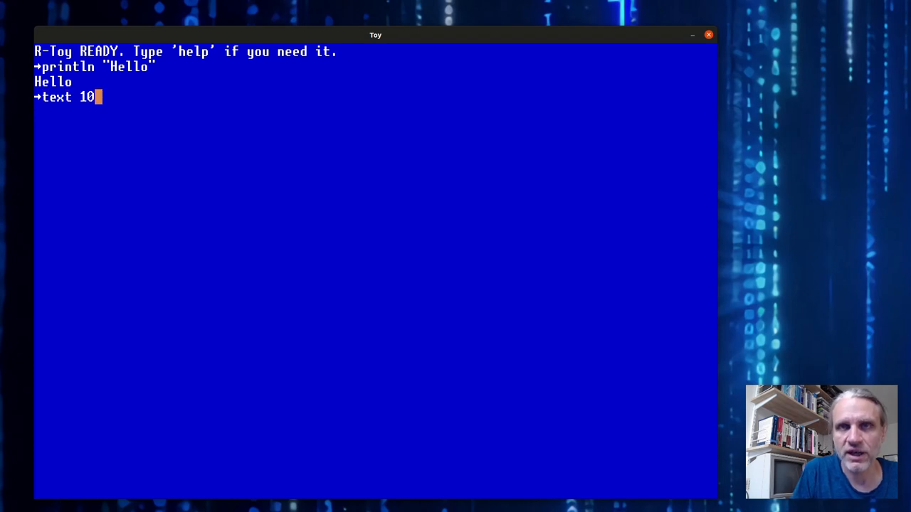
text(,0)
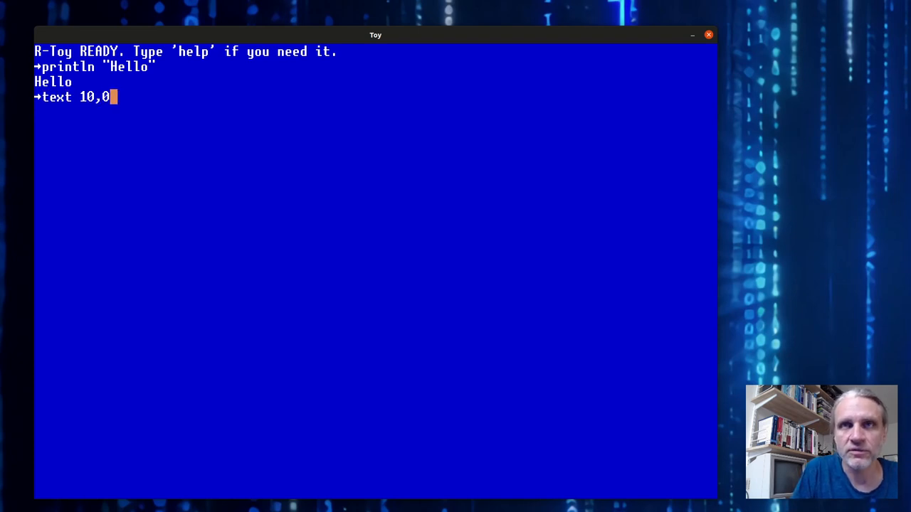
text(10,)
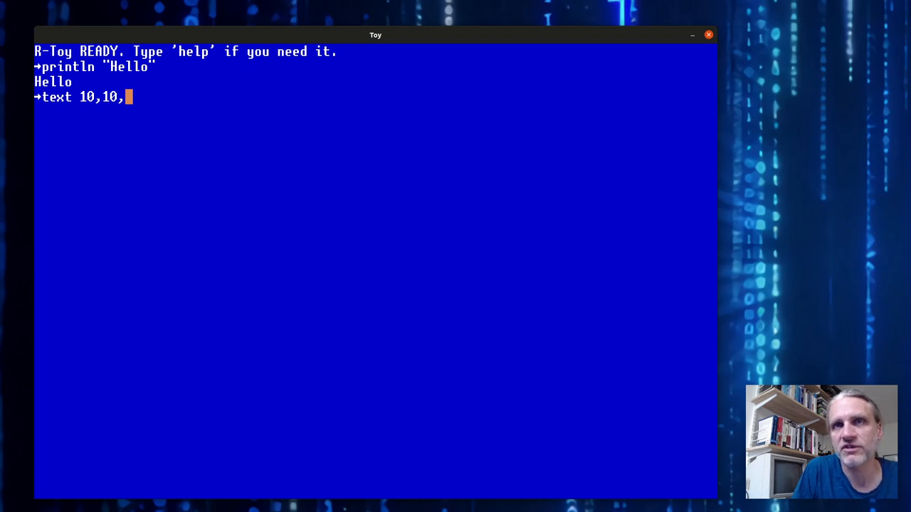
text("Hell)
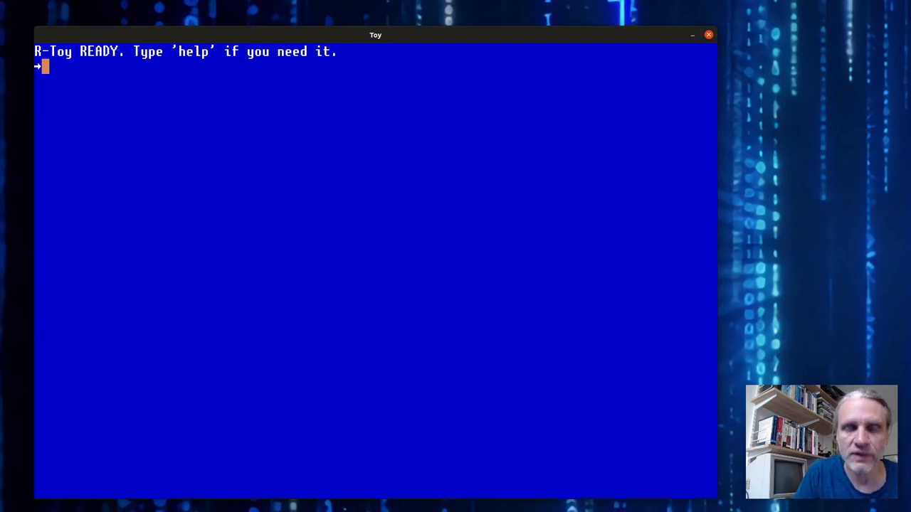
List the help topics, then open help 'tutorial' as Ruby code in the editor
text(help 'tu)
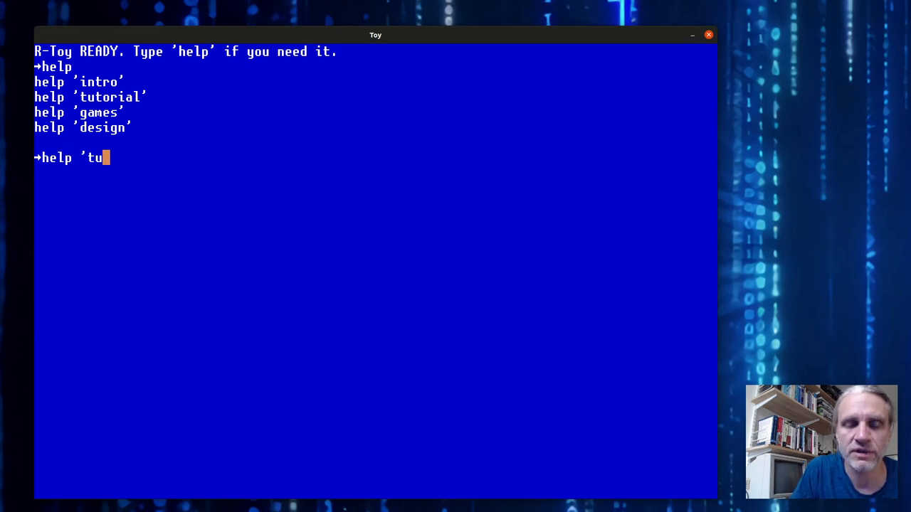
text(o)
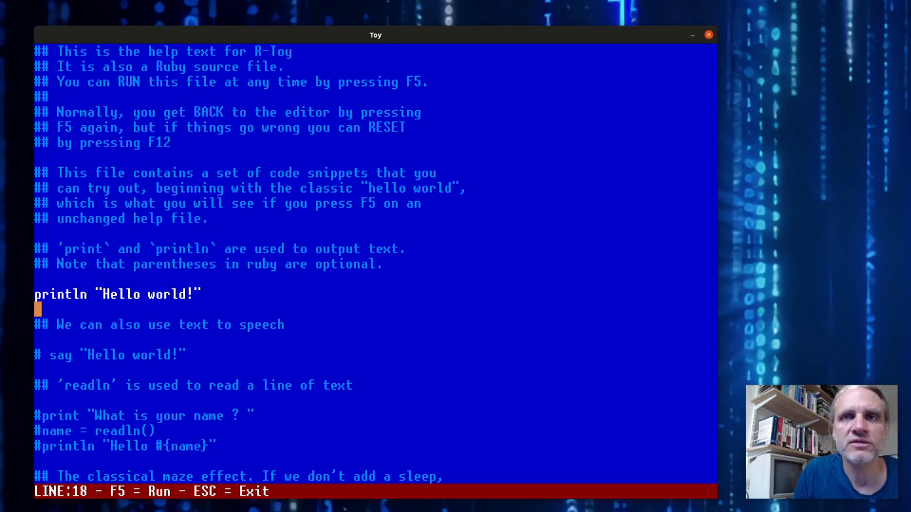
Comment out println "Hello world!", uncomment the maze loop, and run it
scroll(down, 3)
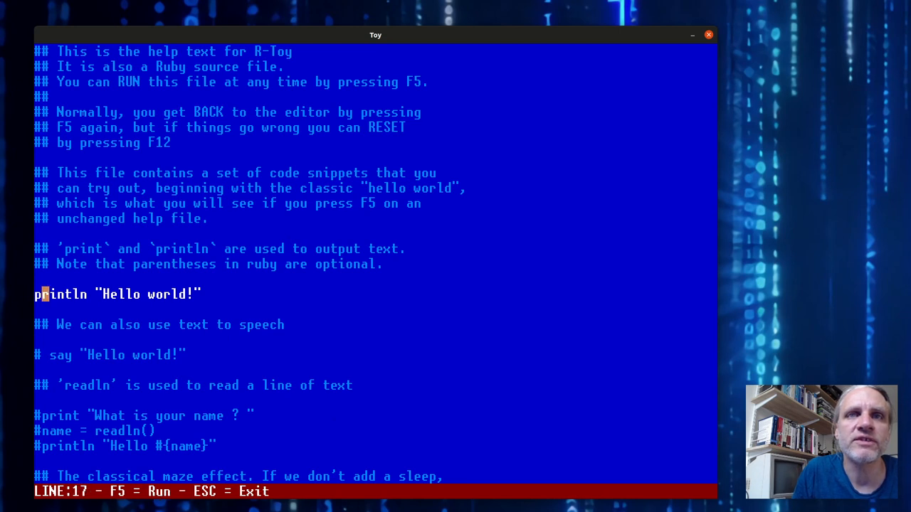
text(#)
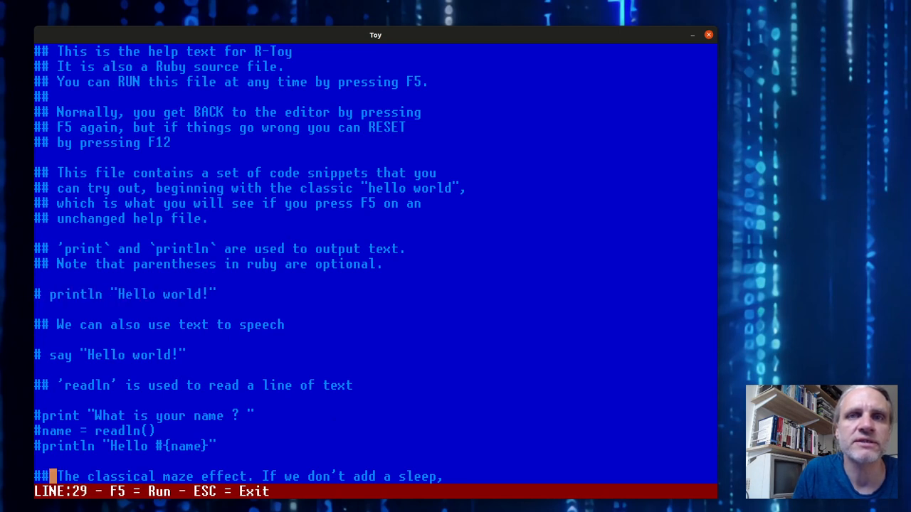
scroll(down, 3)
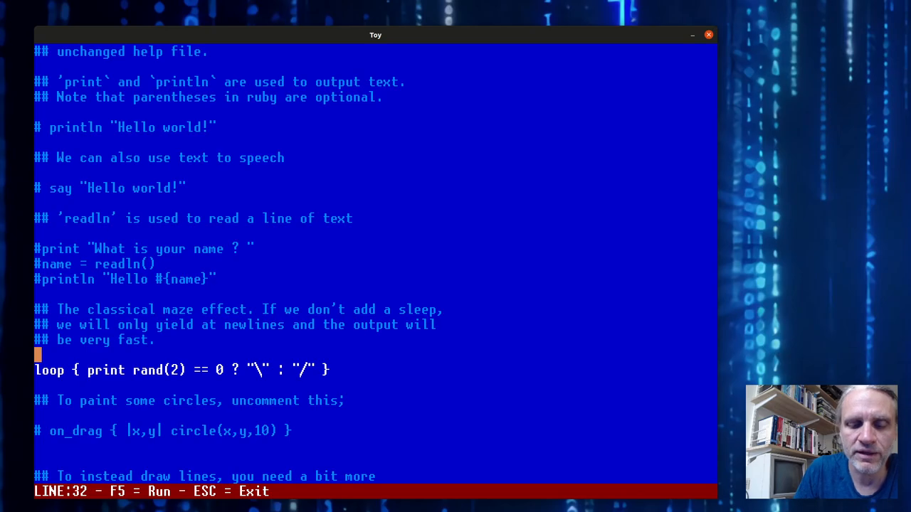
key(f5)
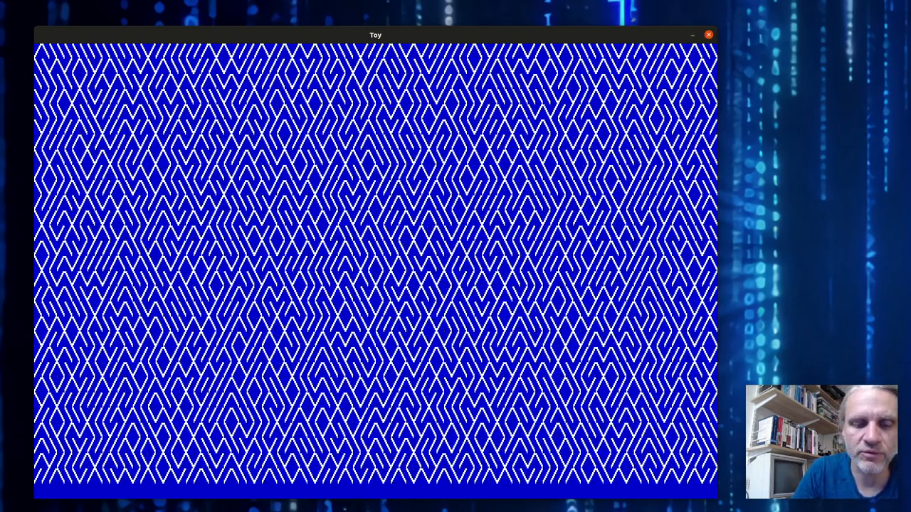
Stop the maze, comment out the loop line and uncomment the on_drag circle line
key(Escape)
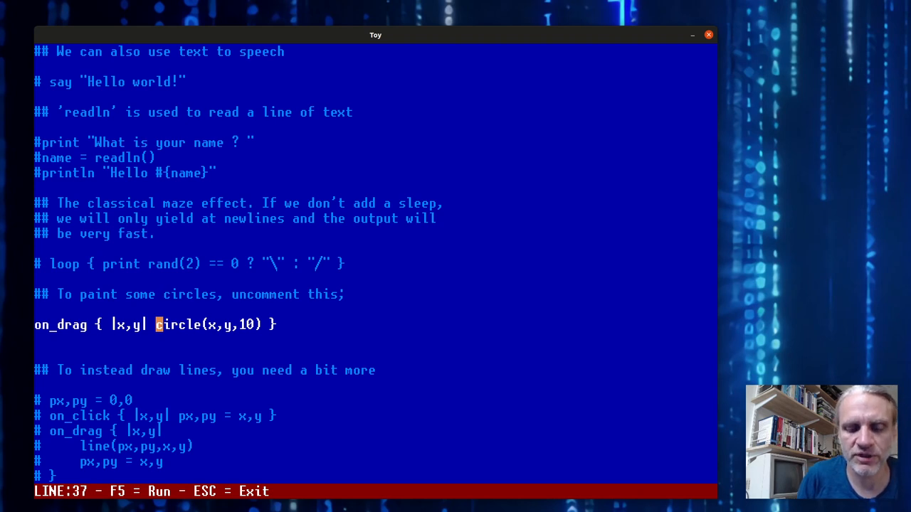
Run the circle-painting snippet, then comment it out and uncomment the px,py line-drawing block
key(f5)
text(# )
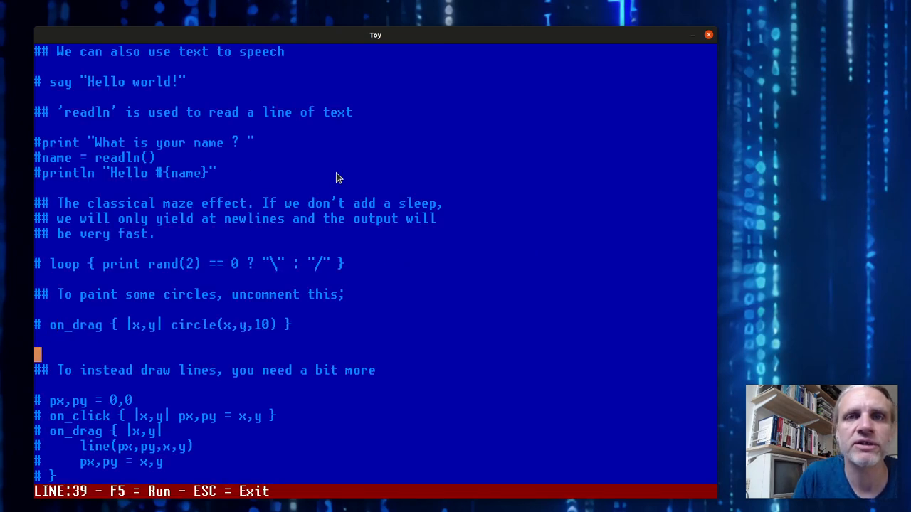
scroll(down, 3)
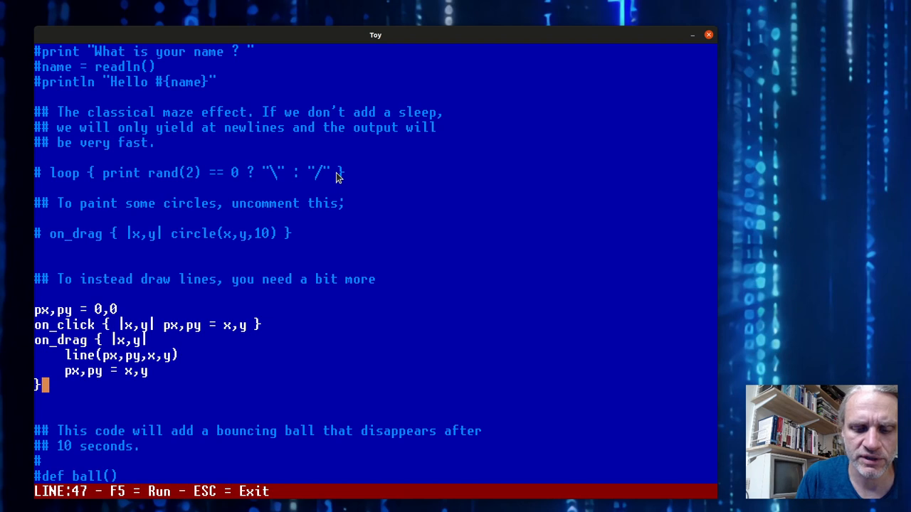
Run the line-drawing snippet, then comment it out and uncomment the def ball() lines
key(f5)
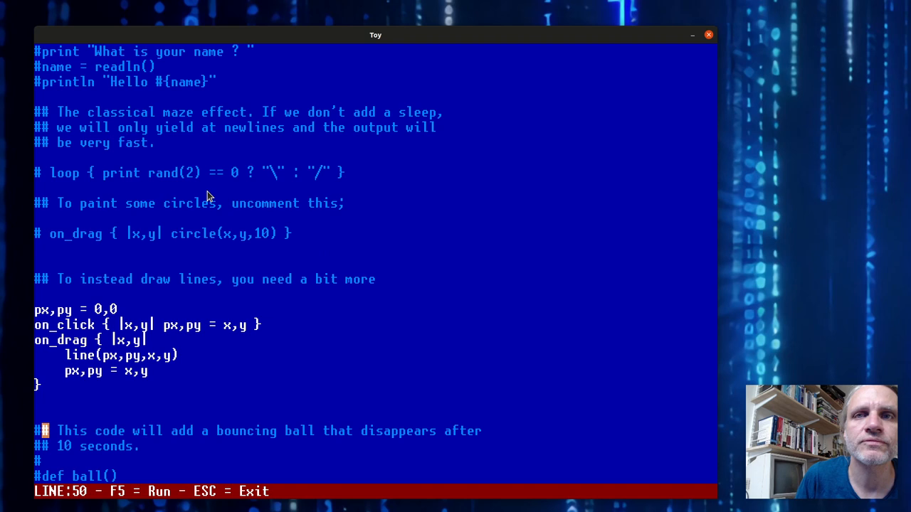
scroll(down, 3)
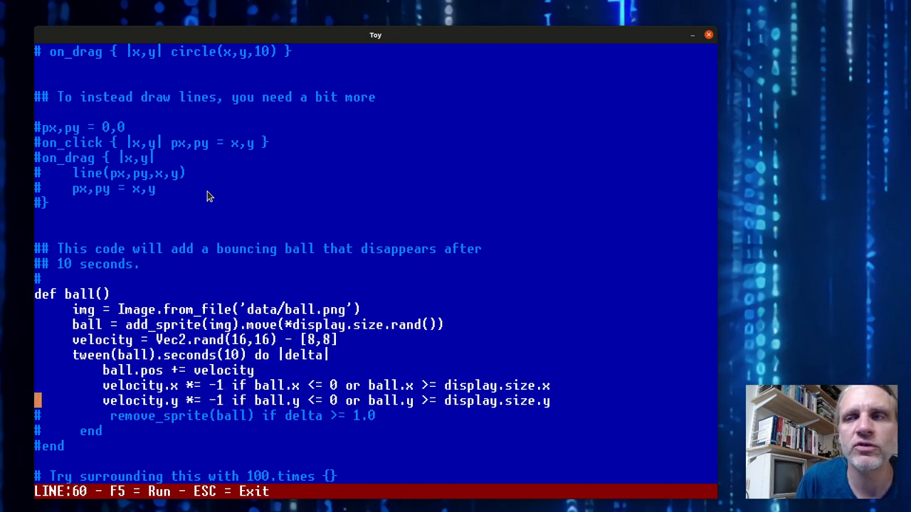
Uncomment remove_sprite and the closing end lines of ball(), stepping past the velocity and tween lines
key(Down)
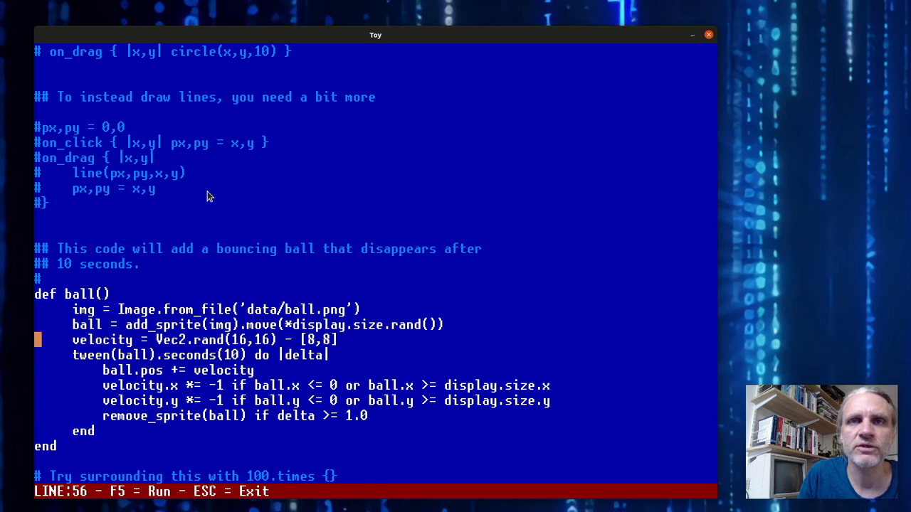
key(Down)
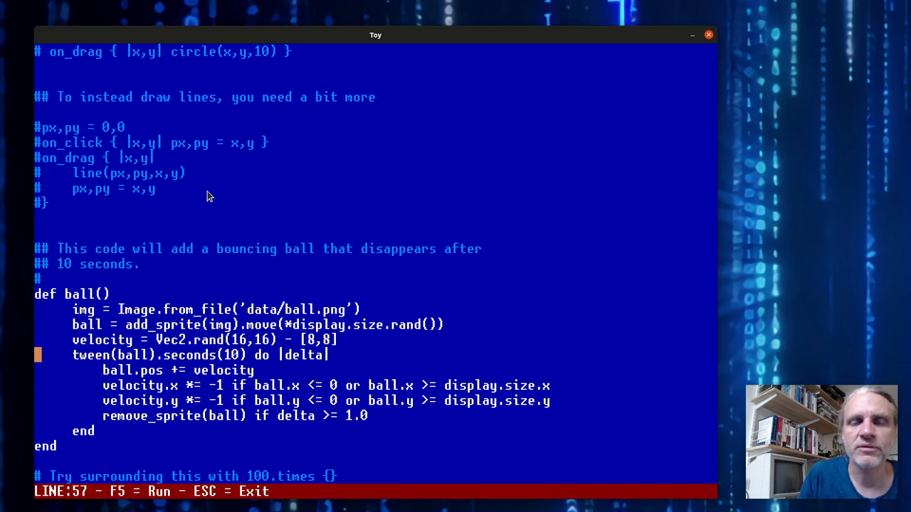
key(Down)
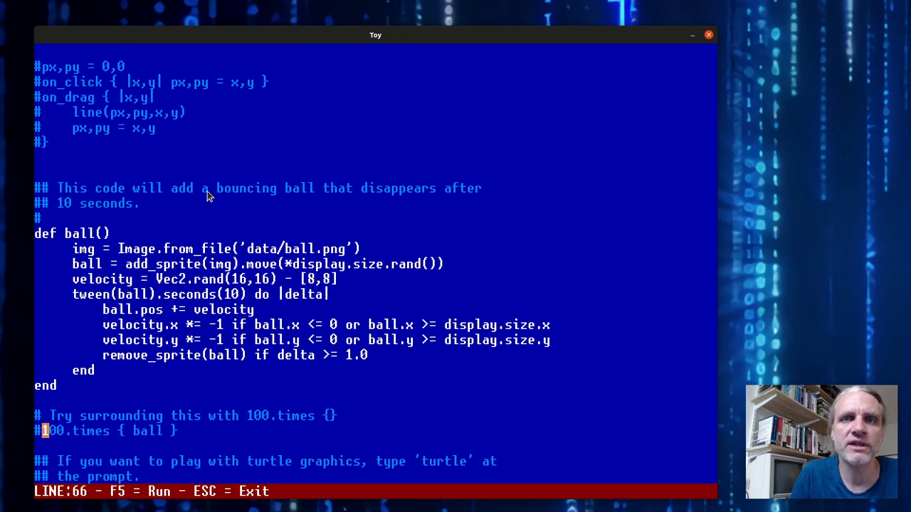
Uncomment 100.times { ball }, run the bouncing balls, and exit to the console prompt
key(f5)
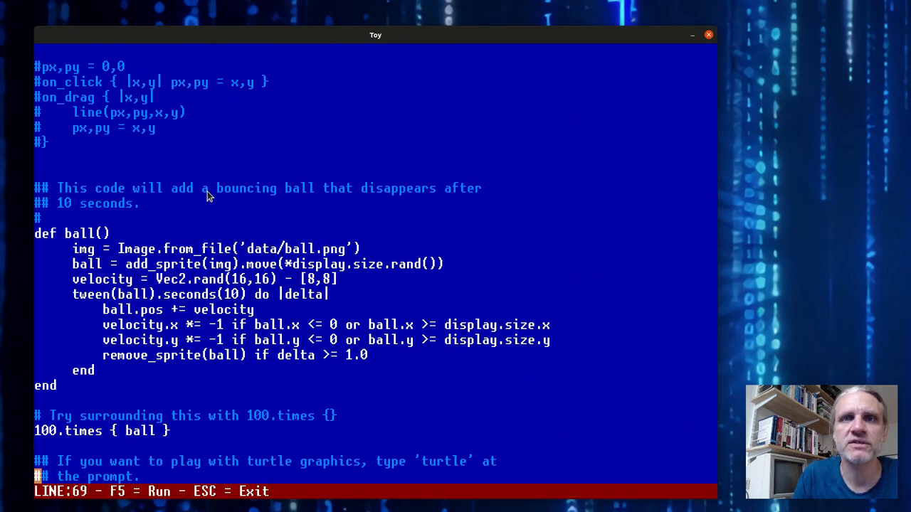
key(Escape)
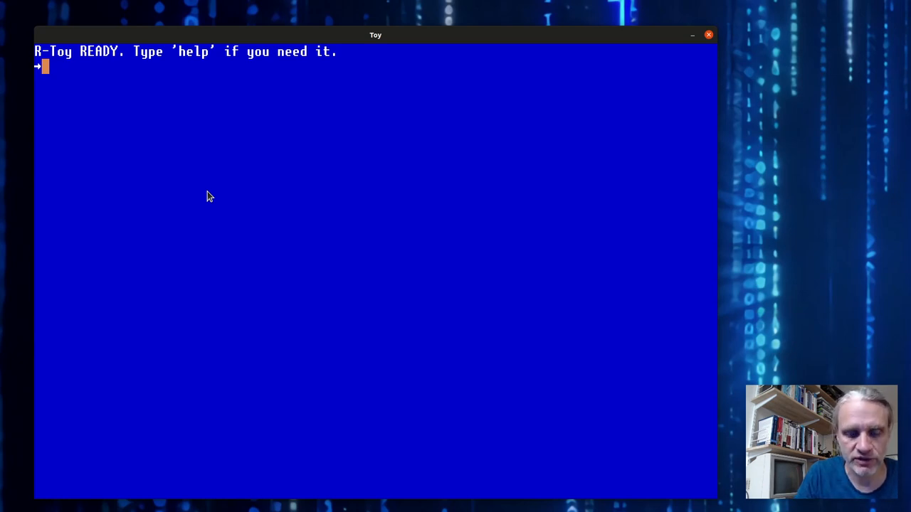
Open run/split.rb, the sprite split and tween example, reach its last line, and exit to the console
text(edit)
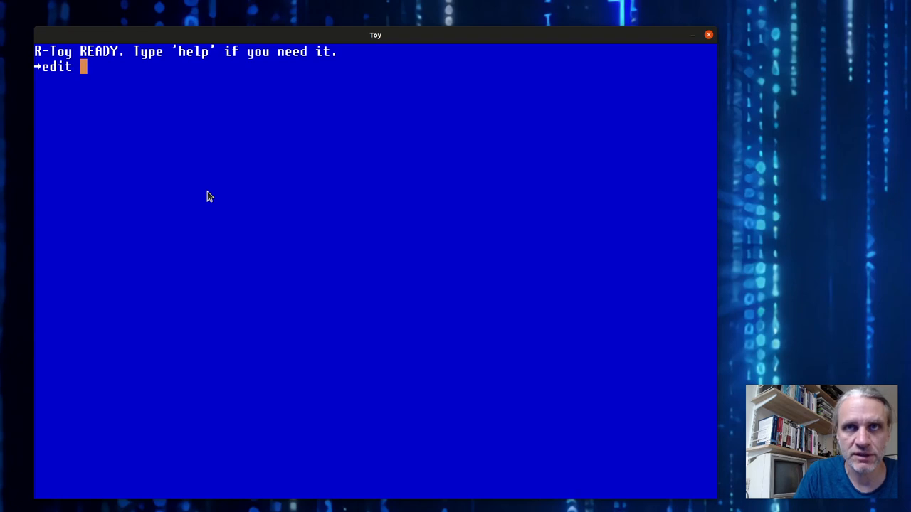
text("run)
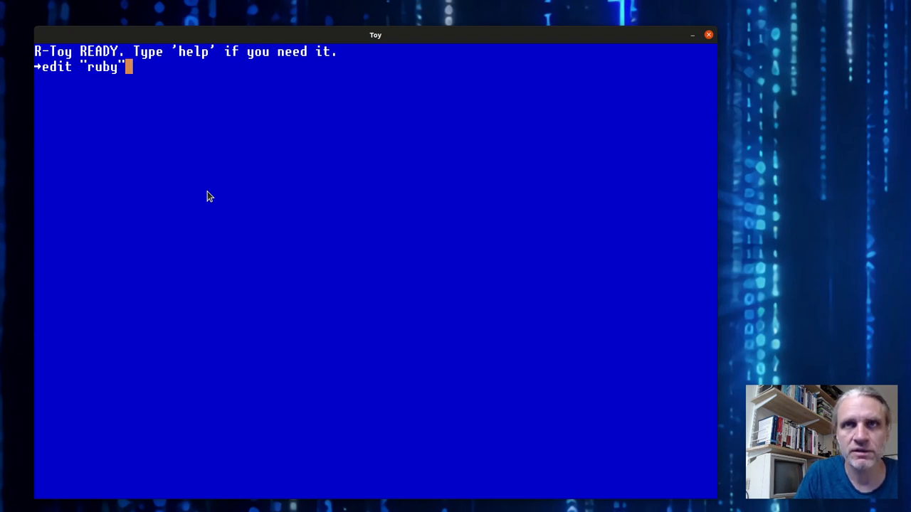
text(/split.rb)
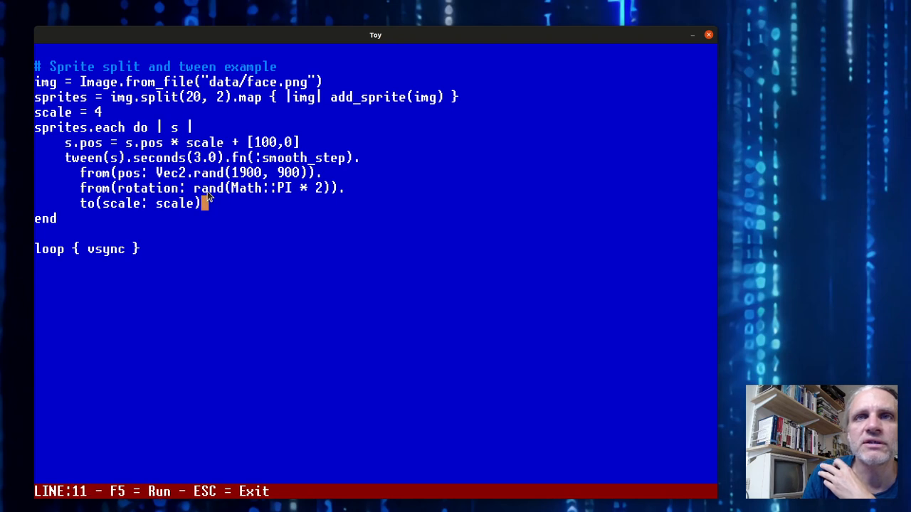
key(Down)
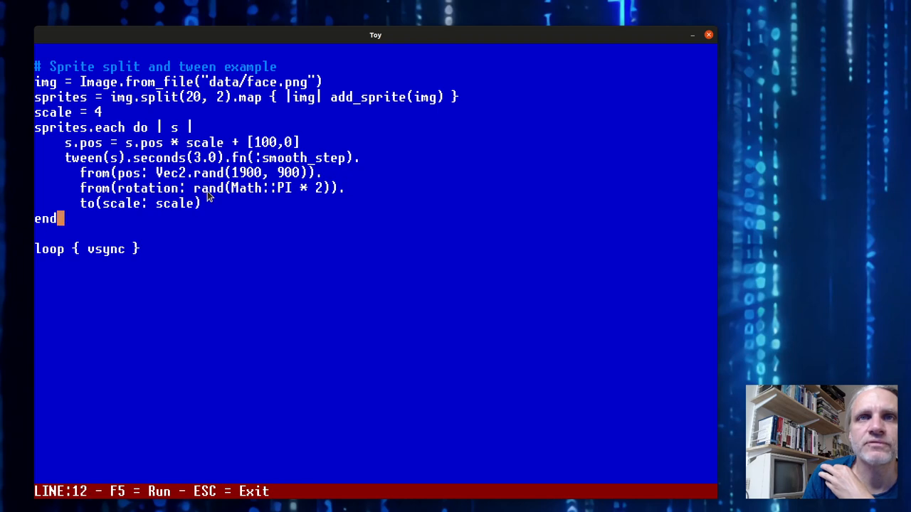
key(f5)
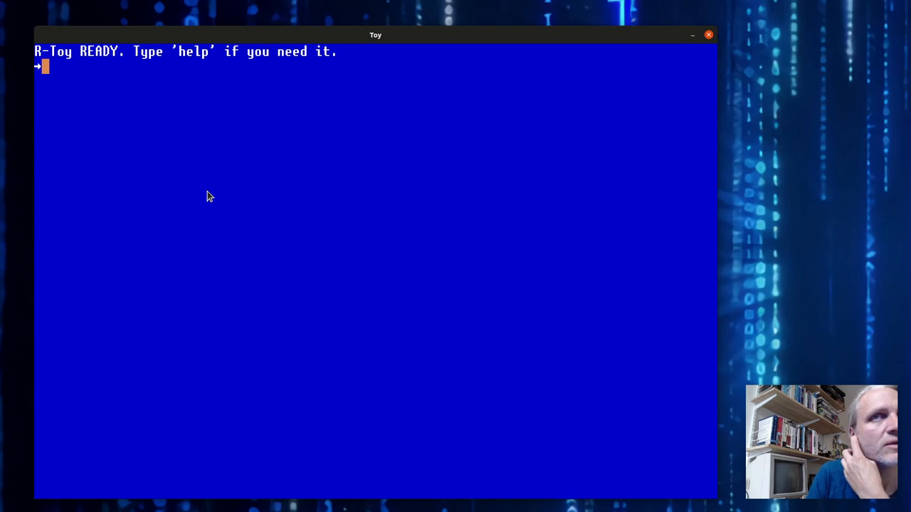
Open ruby/piano.rb in the editor and scroll down to its on_click and on_drag handlers
text(edit "ruby/split.rb")
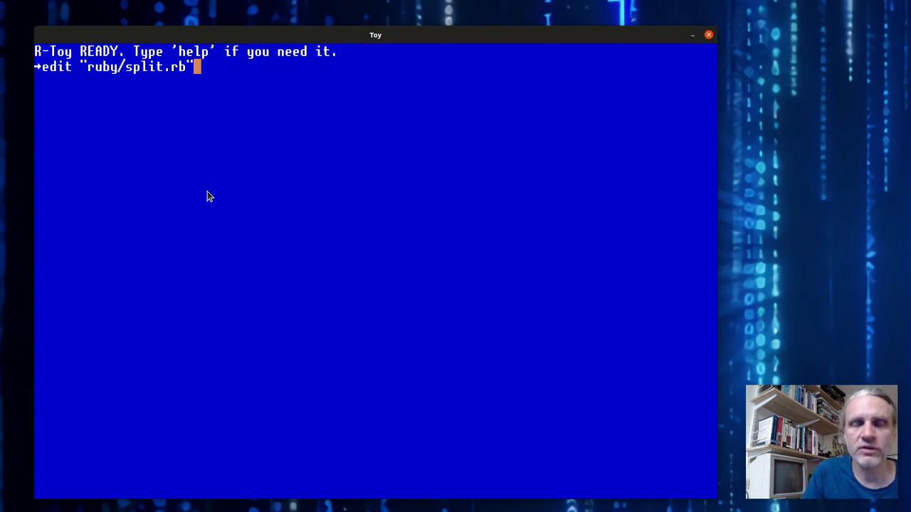
key(backspace)
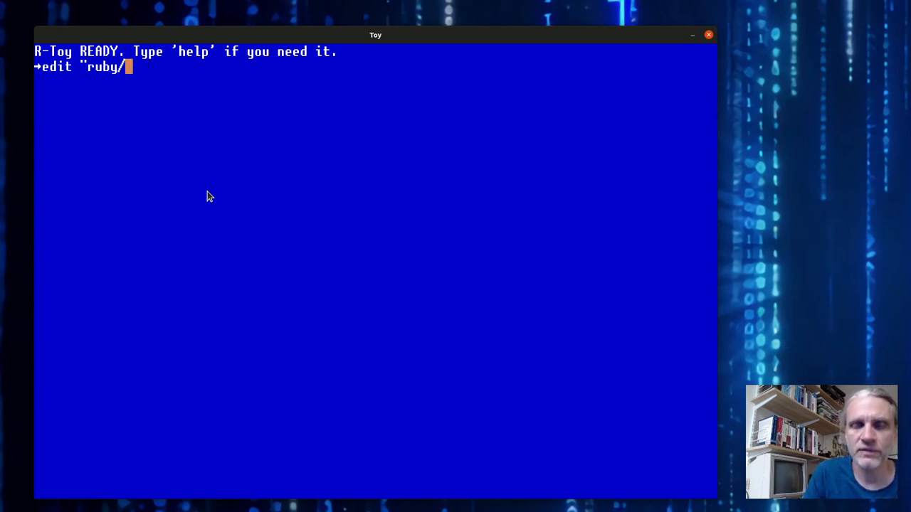
text(piano.rb")
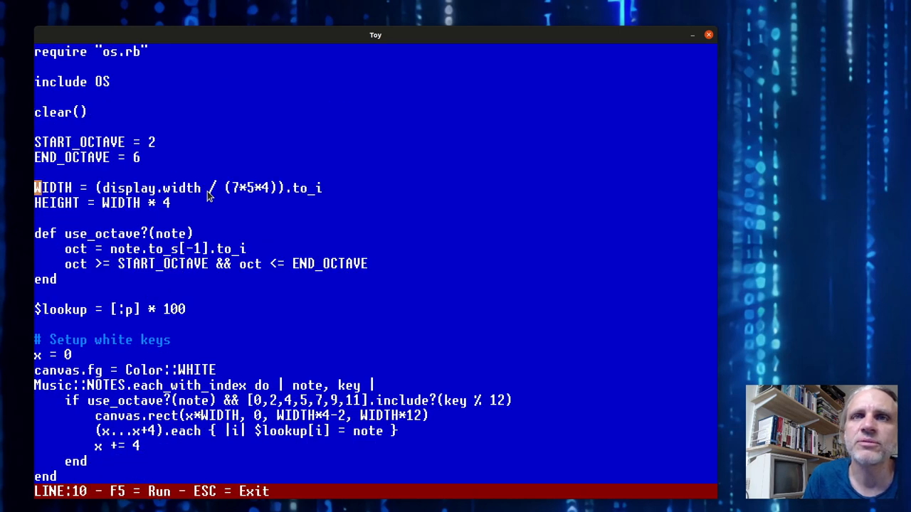
scroll(down, 3)
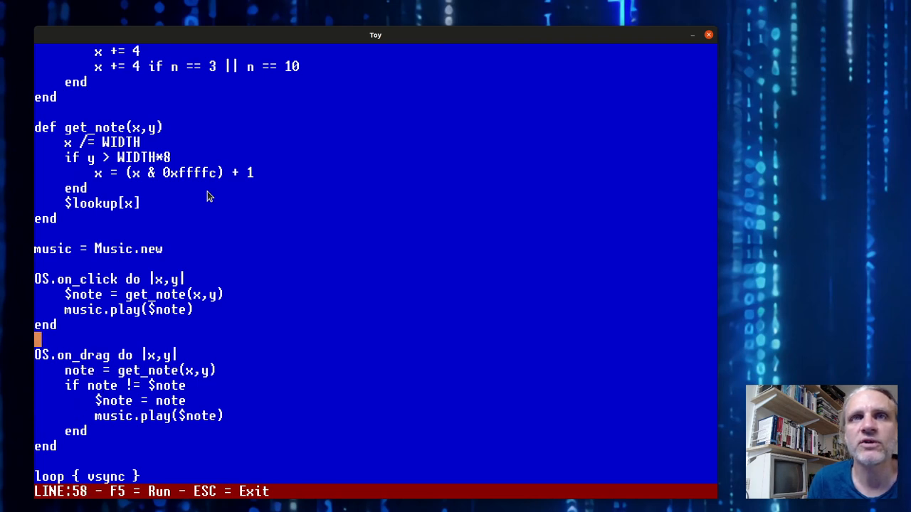
Run the piano script to draw its keyboard across the top of the screen
key(f5)
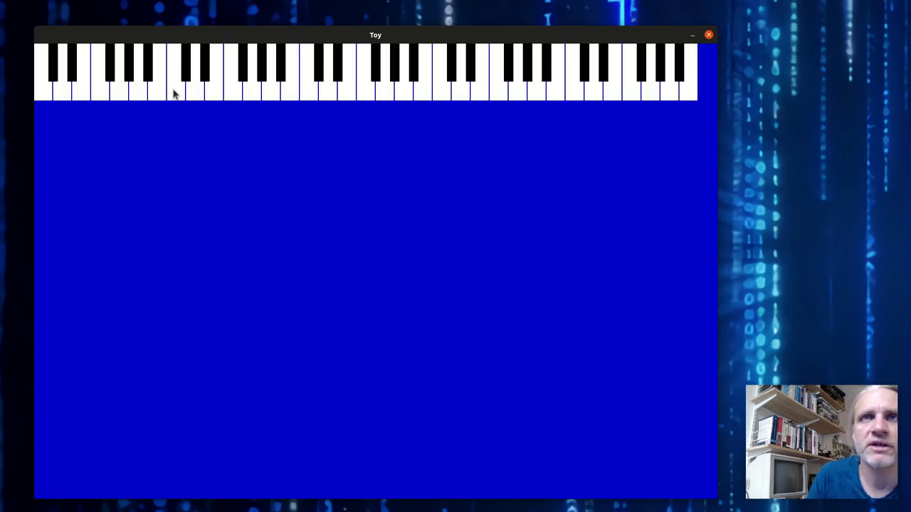
mouse_move(274, 98)
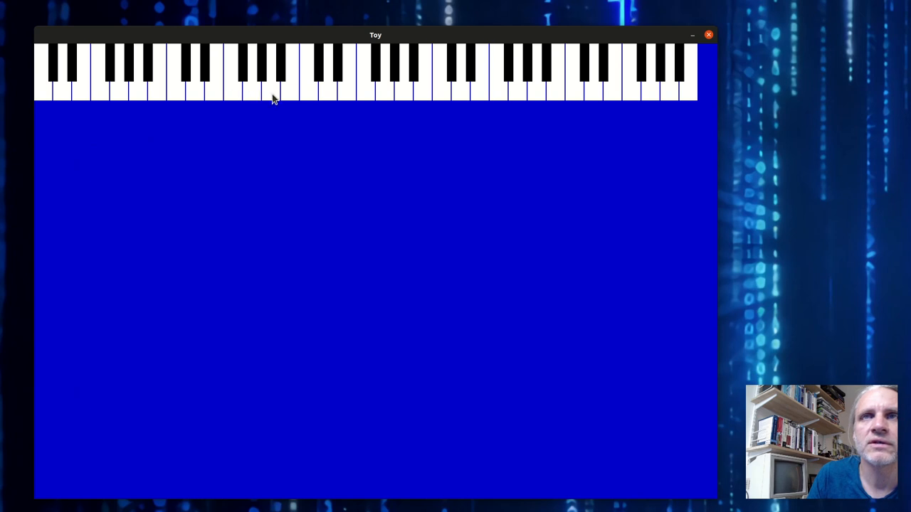
mouse_move(283, 94)
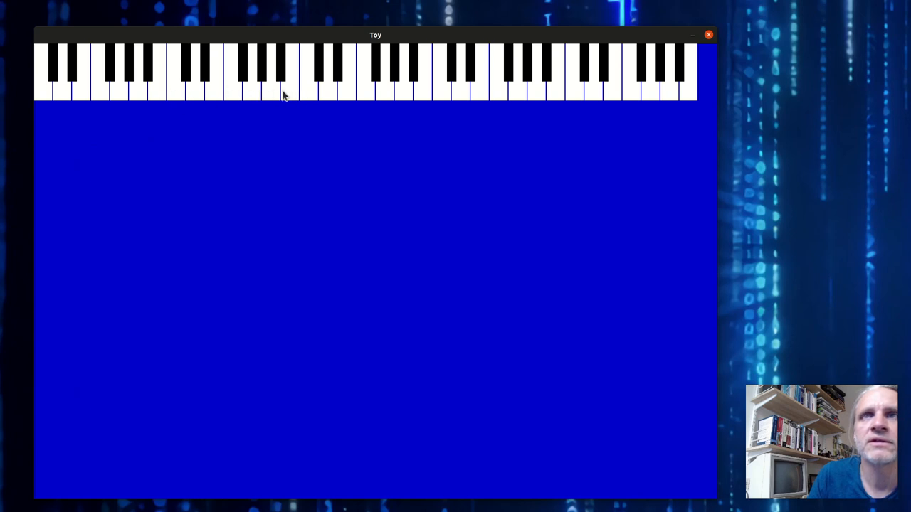
mouse_move(448, 98)
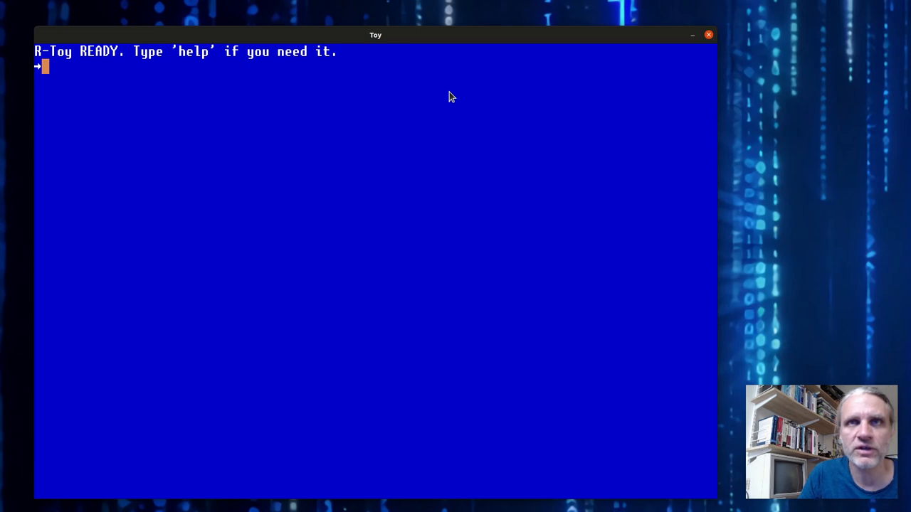
Open games/snake.rb, scroll through the code to its game loop, then leave for the console
text(edi)
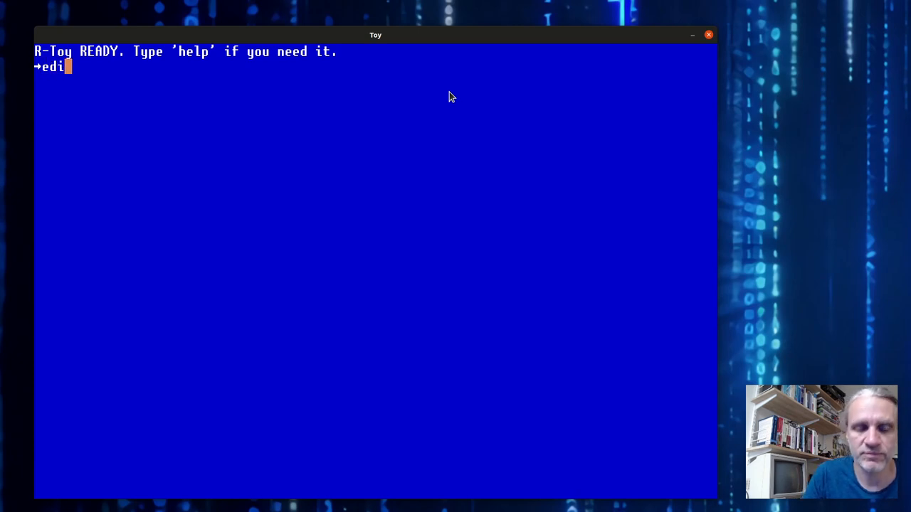
text(t "games")
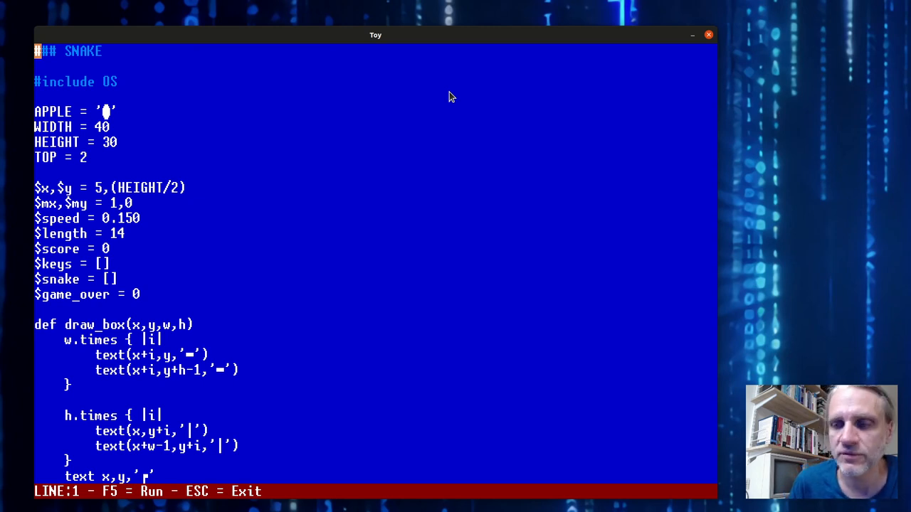
scroll(down, 3)
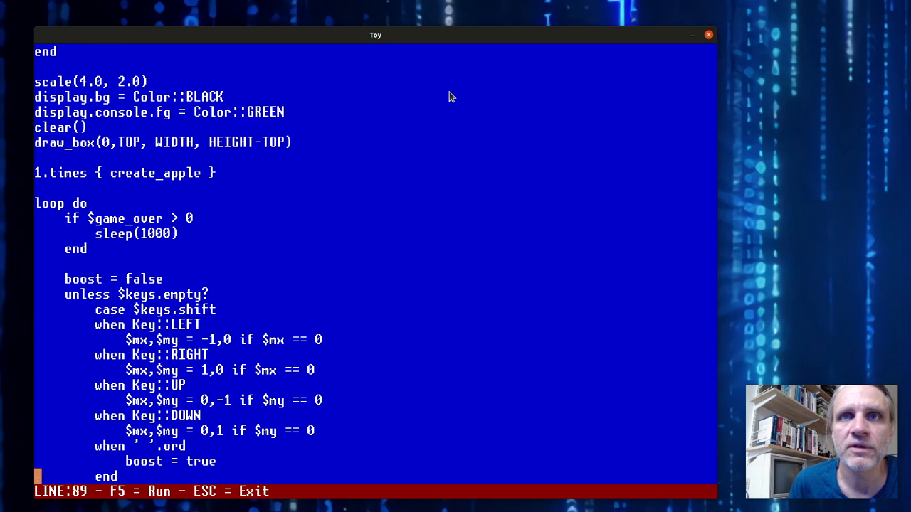
scroll(down, 3)
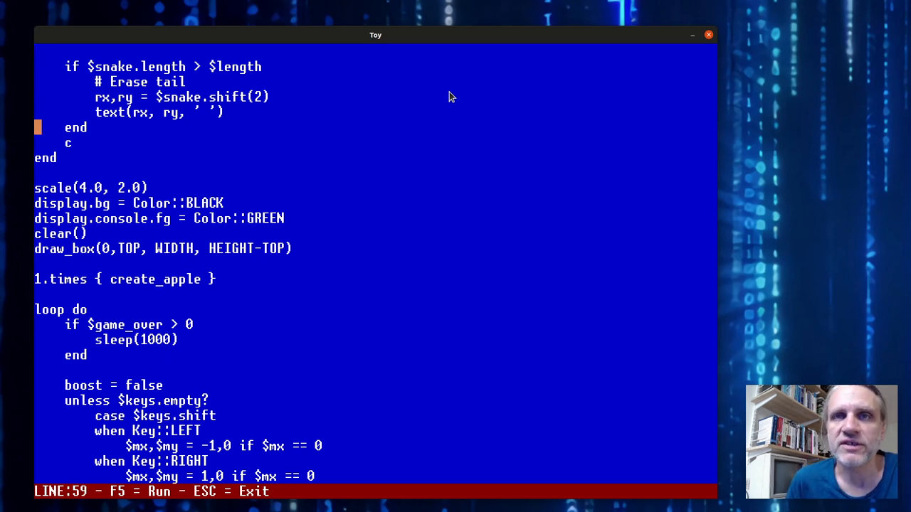
scroll(down, 3)
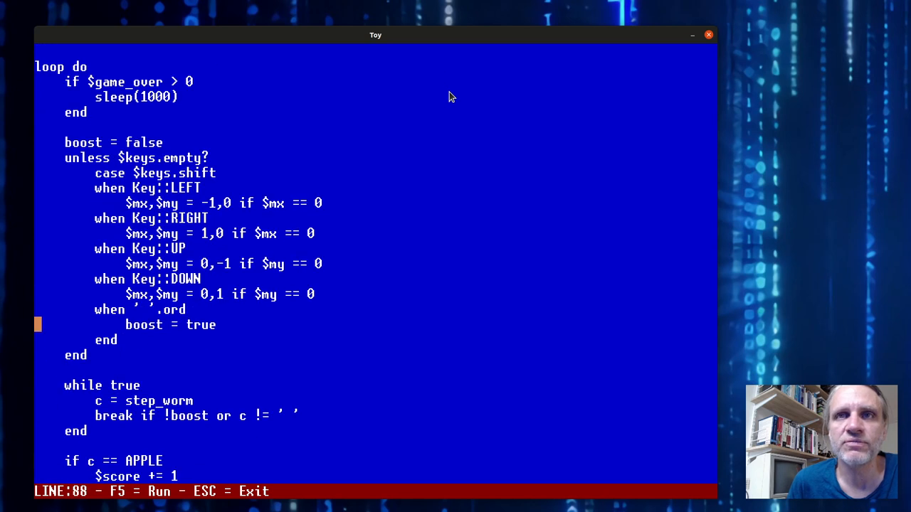
scroll(down, 3)
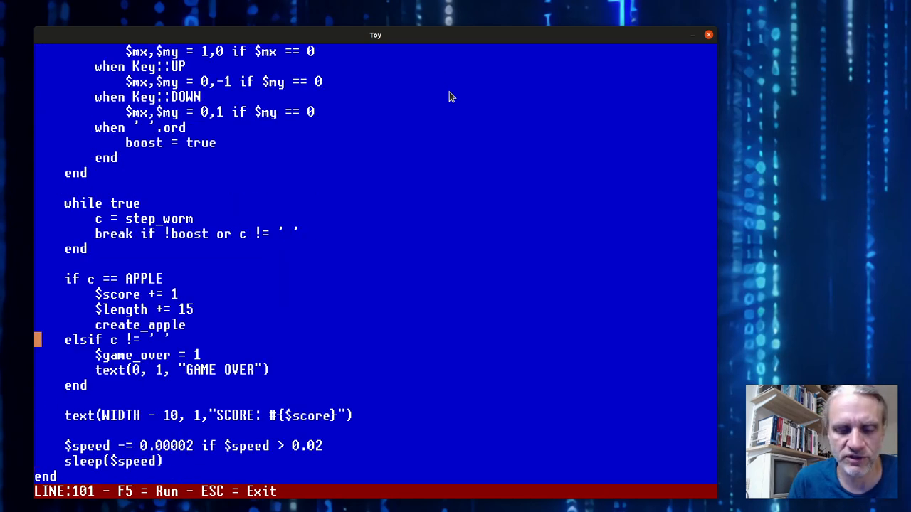
key(f5)
text(edit "games/sna)
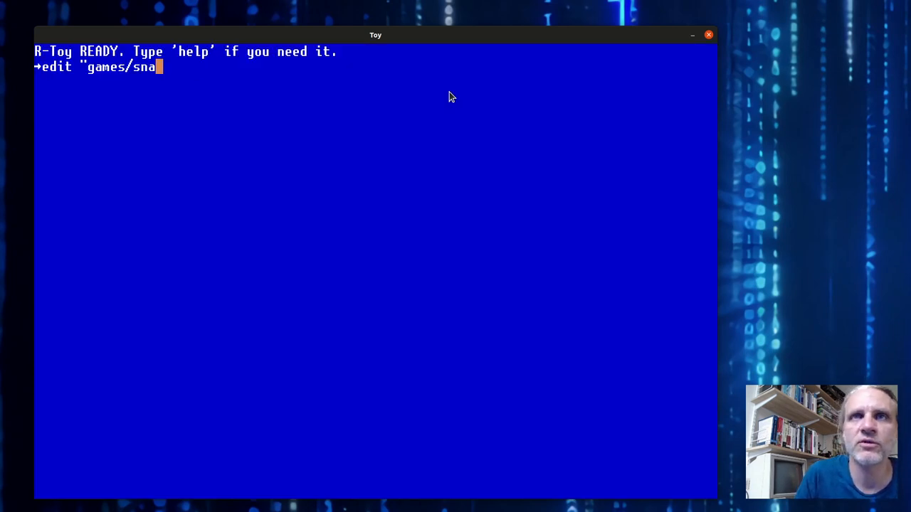
Open games/sokoban.rb and read past tile setup down to the closing Sokoban.new loop
text(koban.rb")
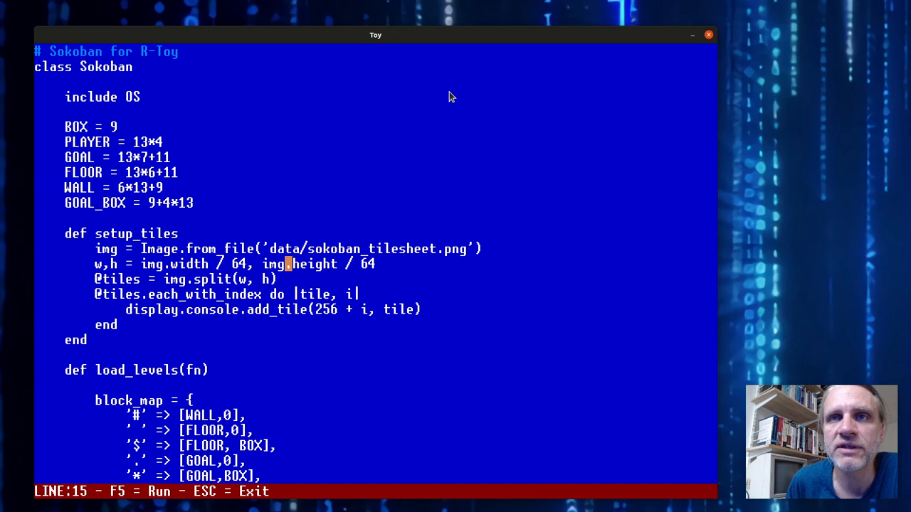
key(Down)
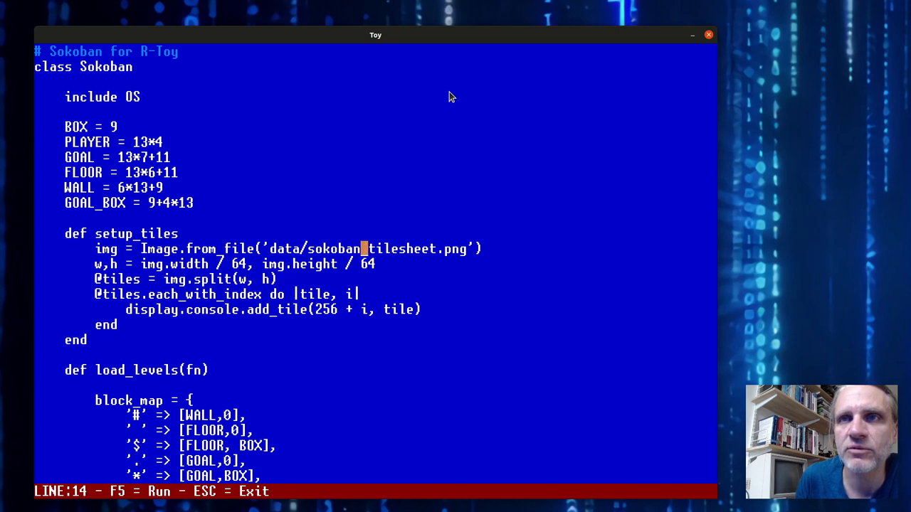
key(Down)
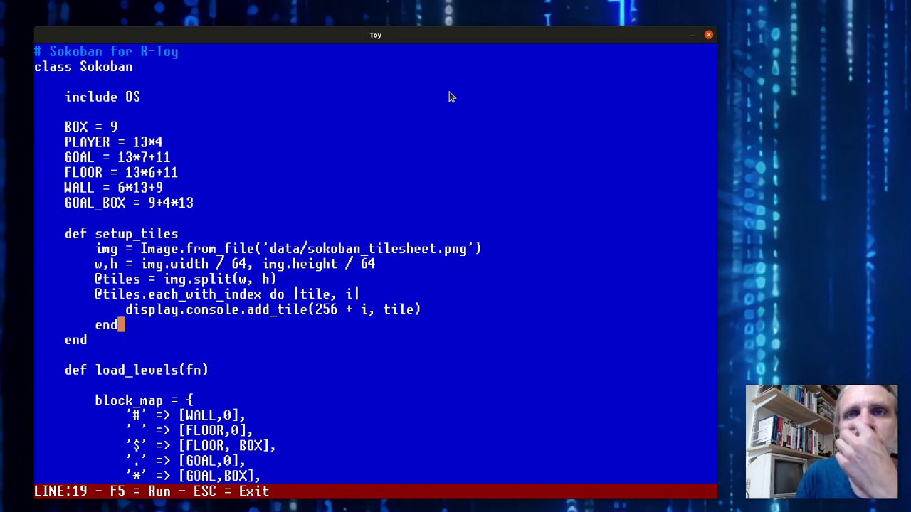
scroll(down, 3)
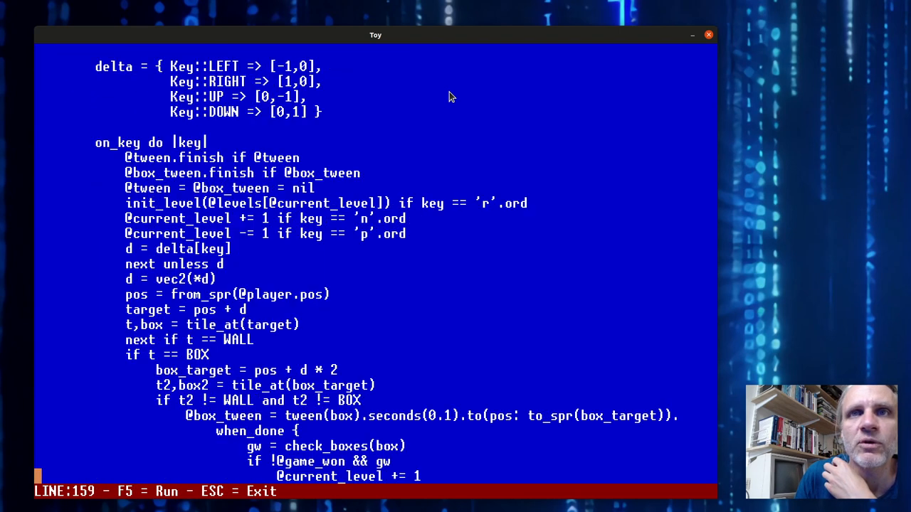
scroll(down, 3)
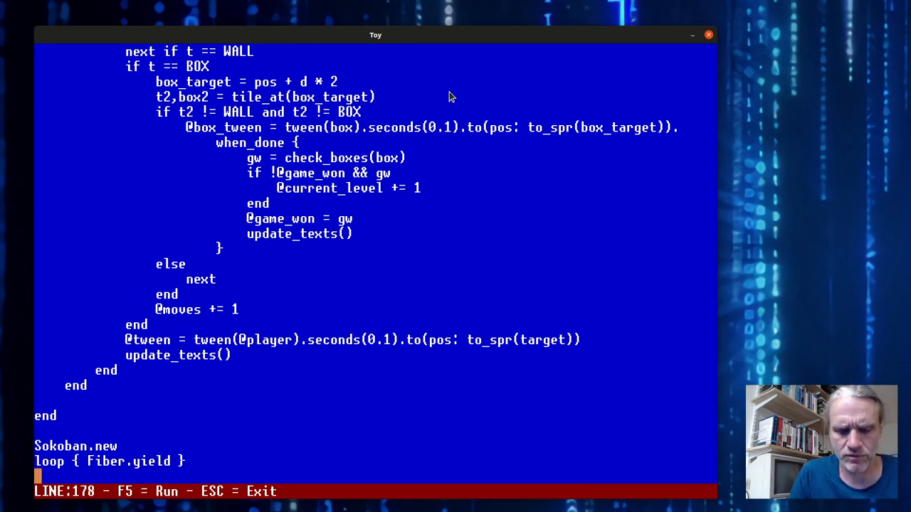
Run Sokoban and move the player on Level 1
key(f5)
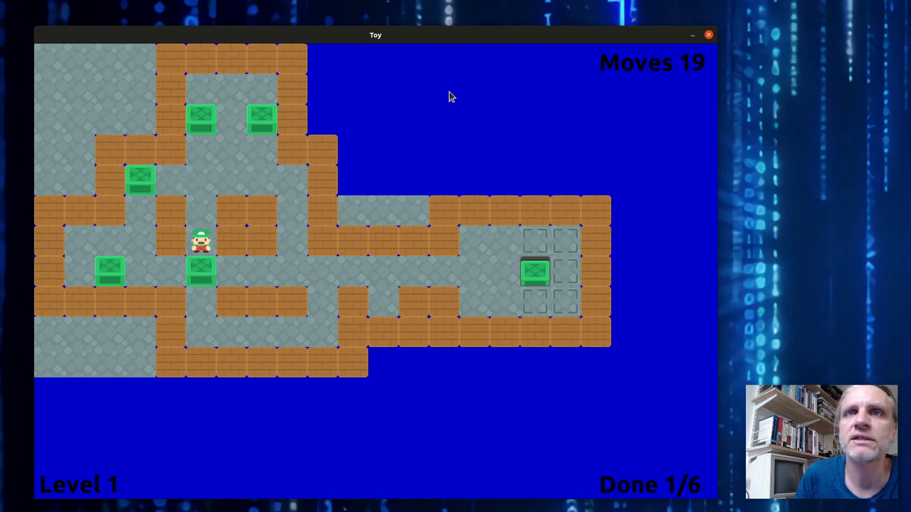
key(Up)
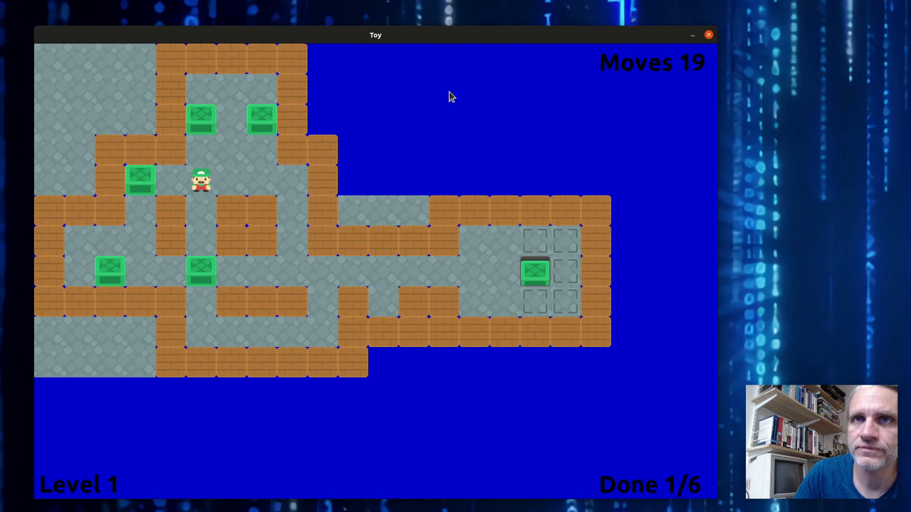